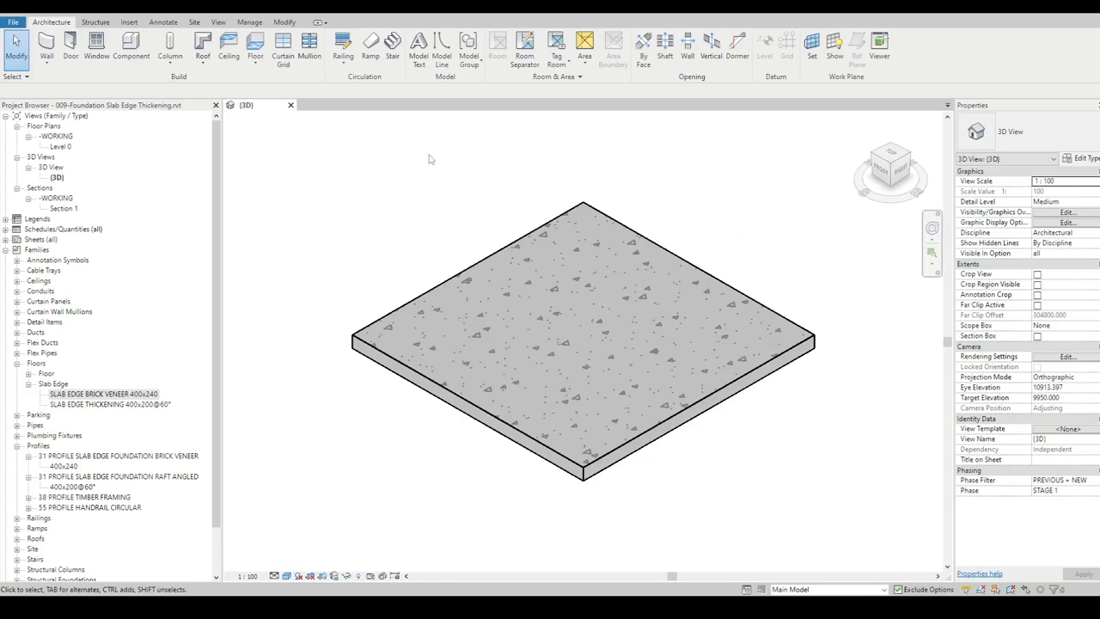
Step: Switch to the standard showing slab-edge foundation reinforcing details for one and two storeys
click(254, 48)
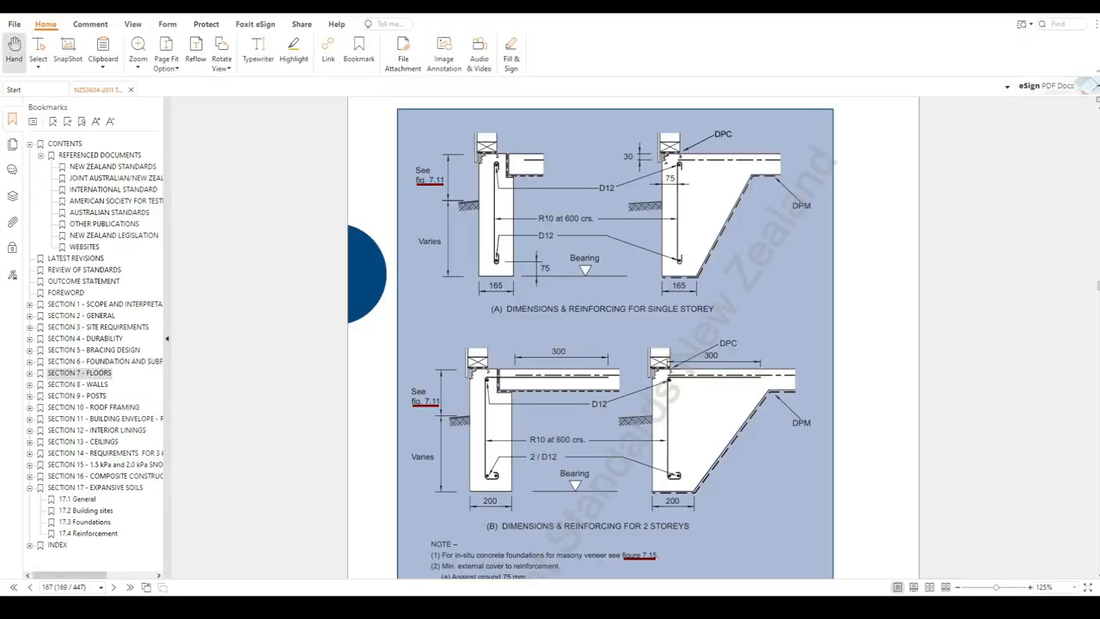
mouse_move(714, 237)
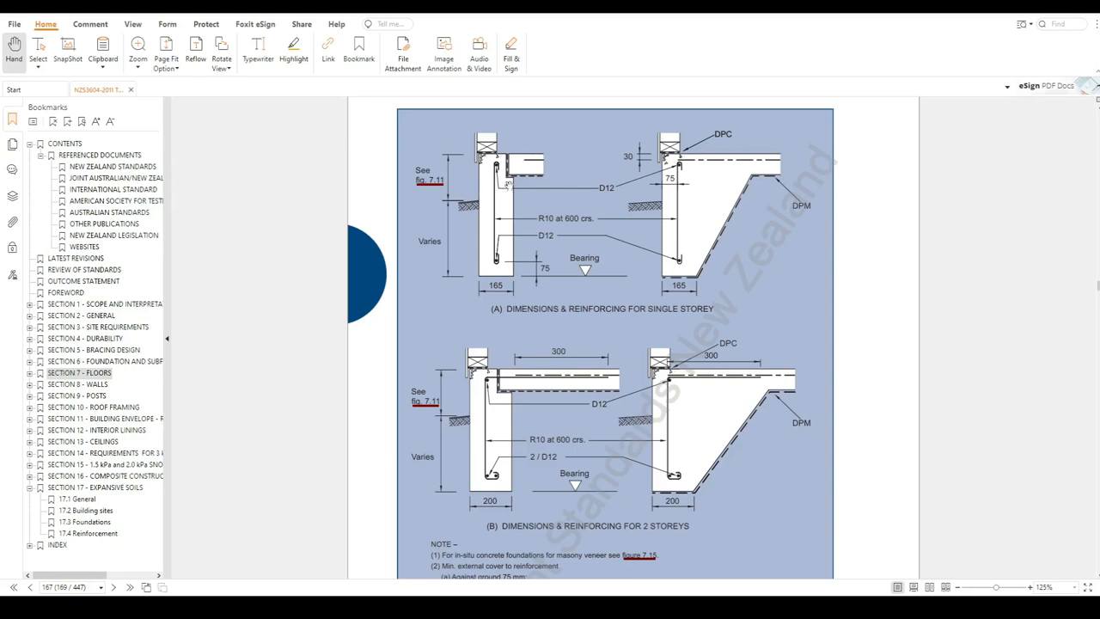
mouse_move(781, 165)
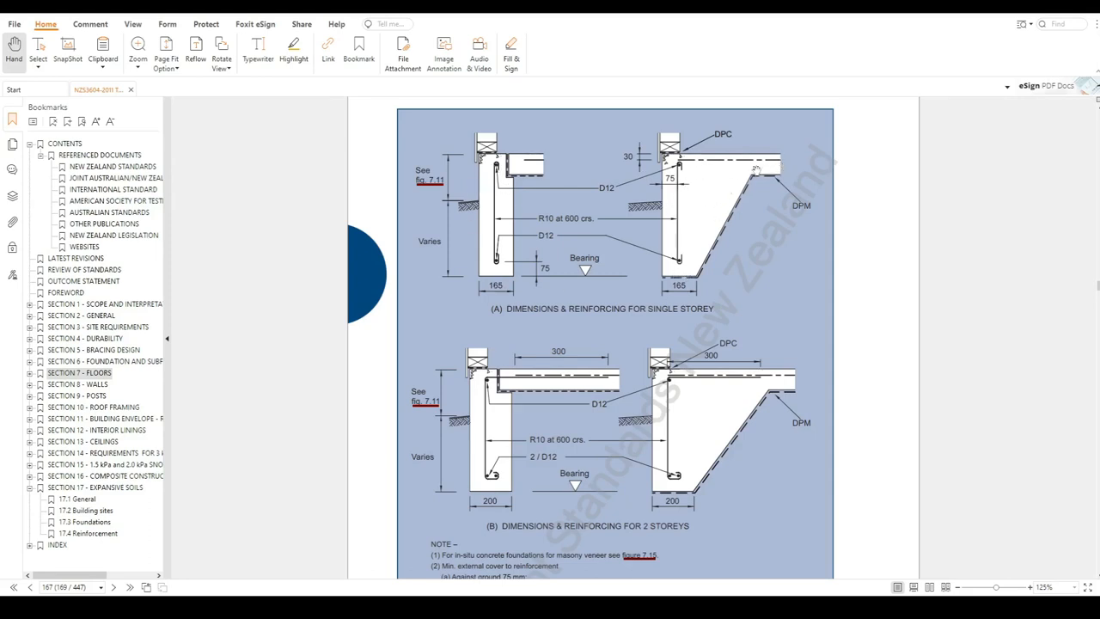
mouse_move(725, 186)
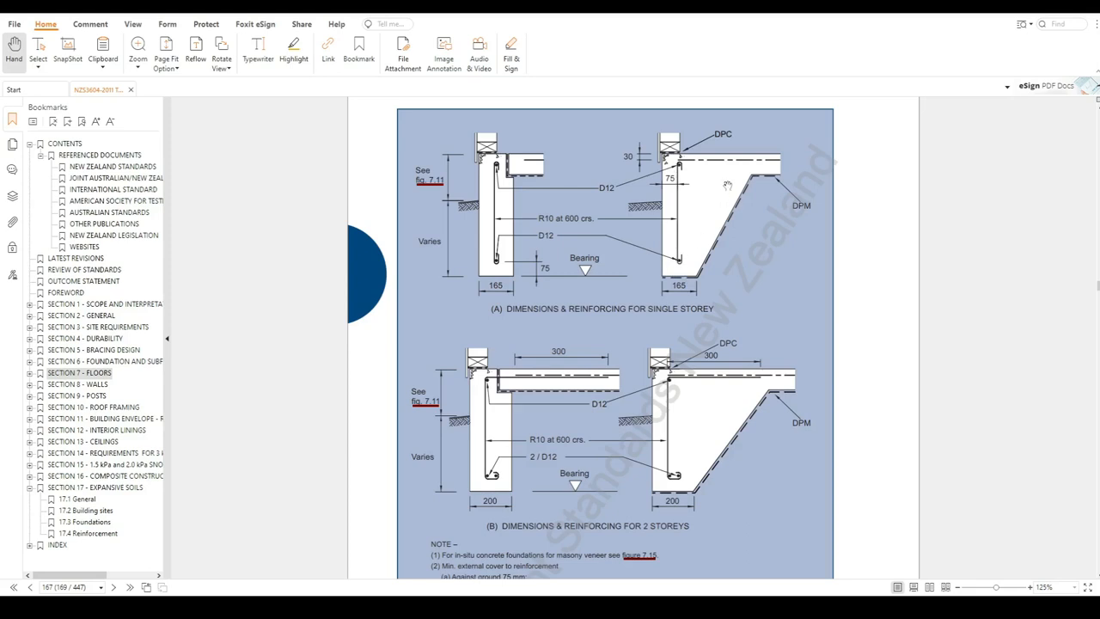
mouse_move(755, 182)
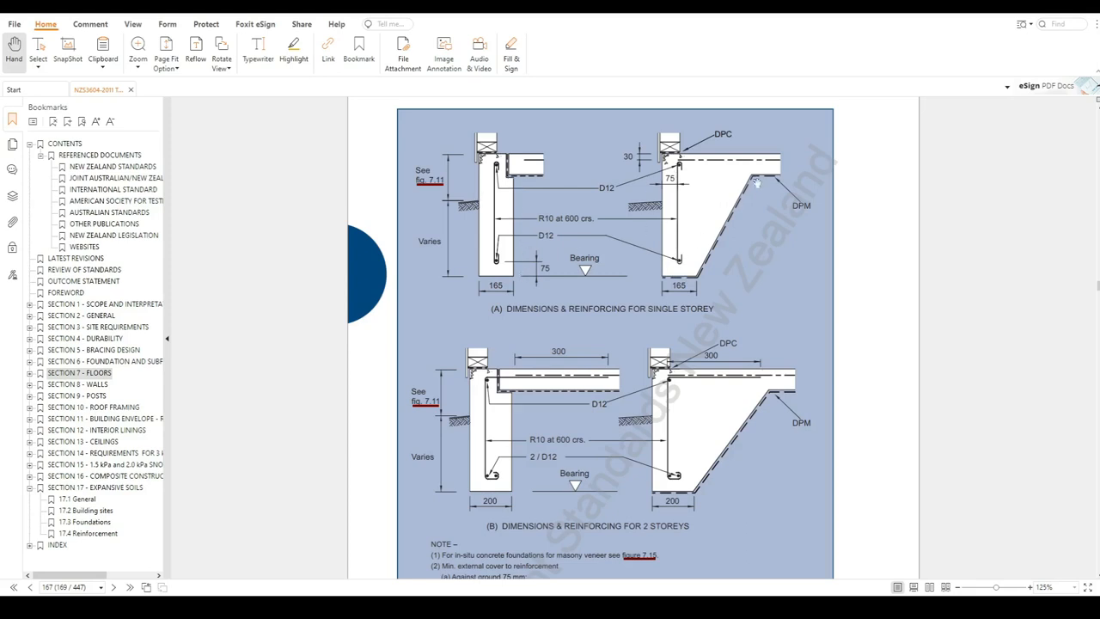
mouse_move(683, 285)
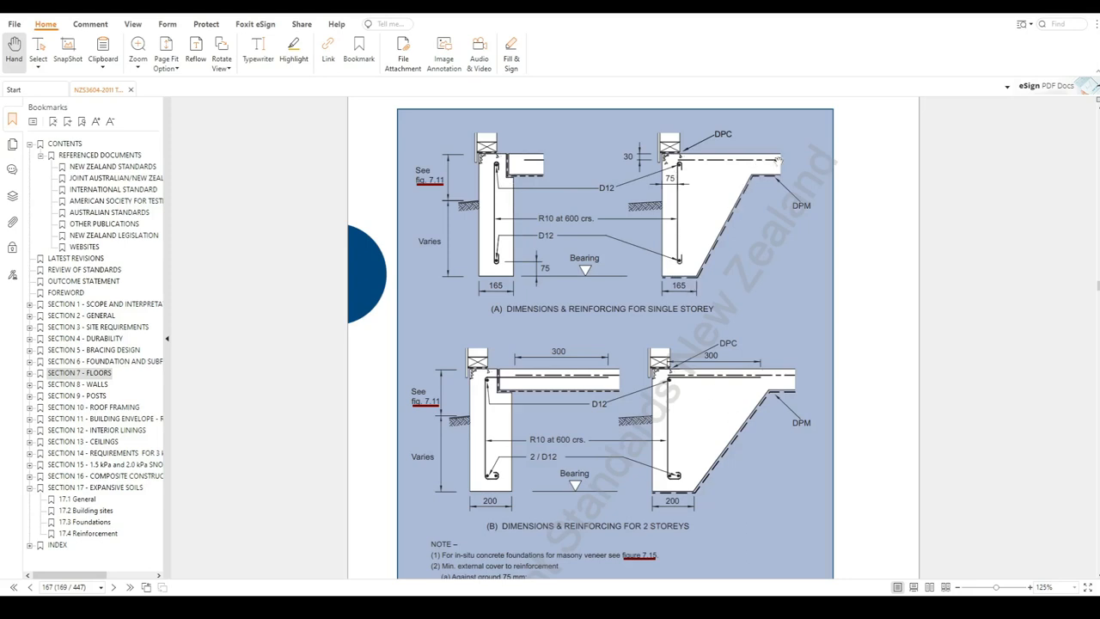
mouse_move(732, 191)
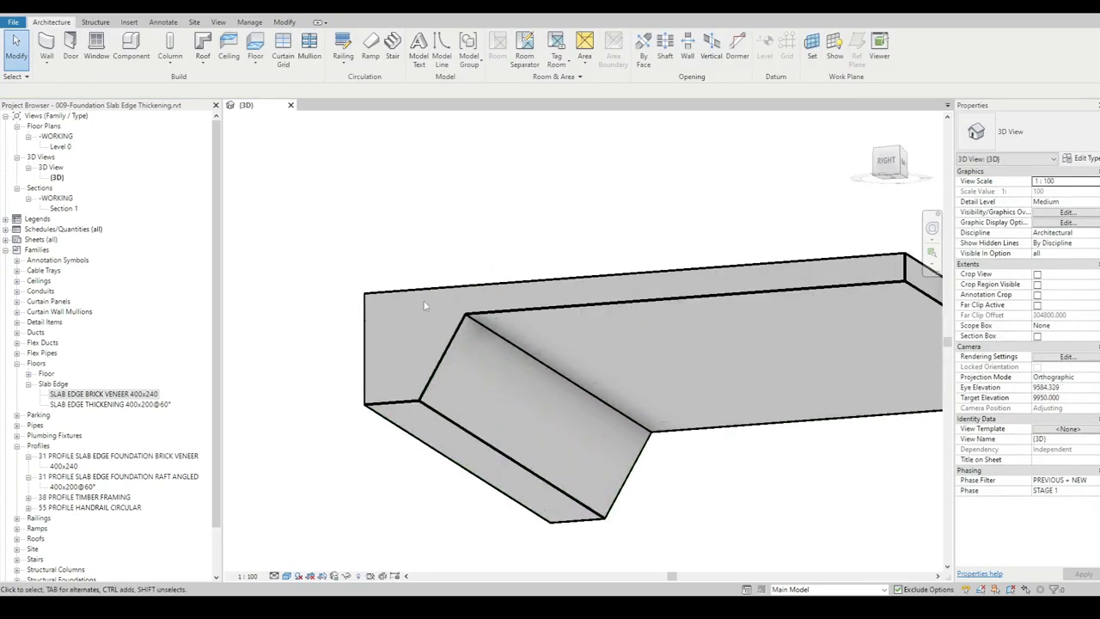
Step: Select the angled slab-edge thickening beneath the floor slab in the 3D view
click(516, 413)
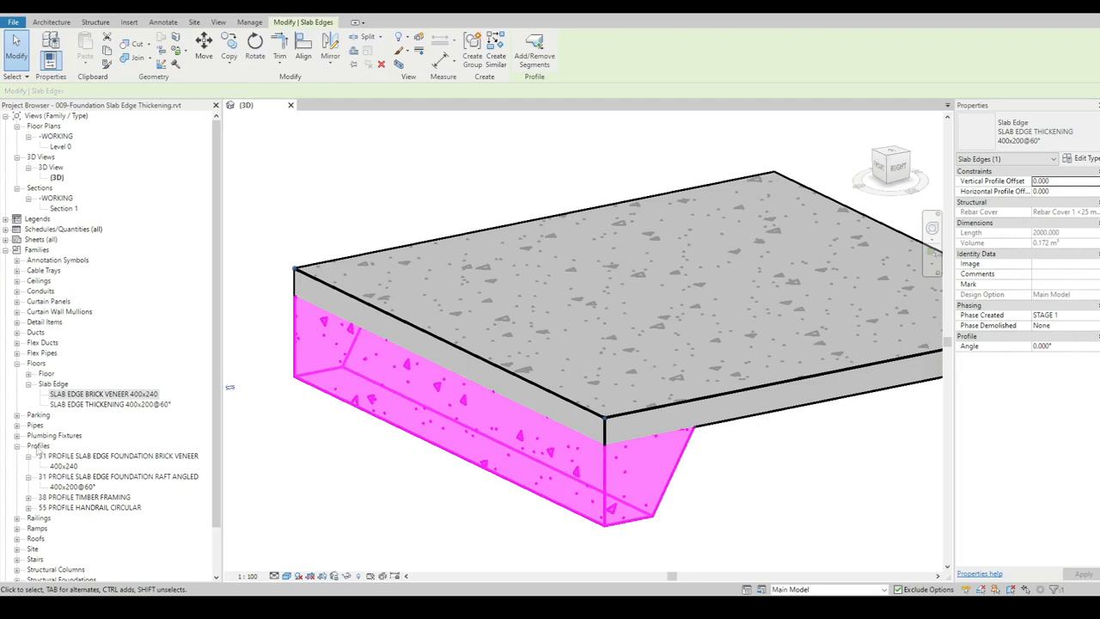
mouse_move(239, 439)
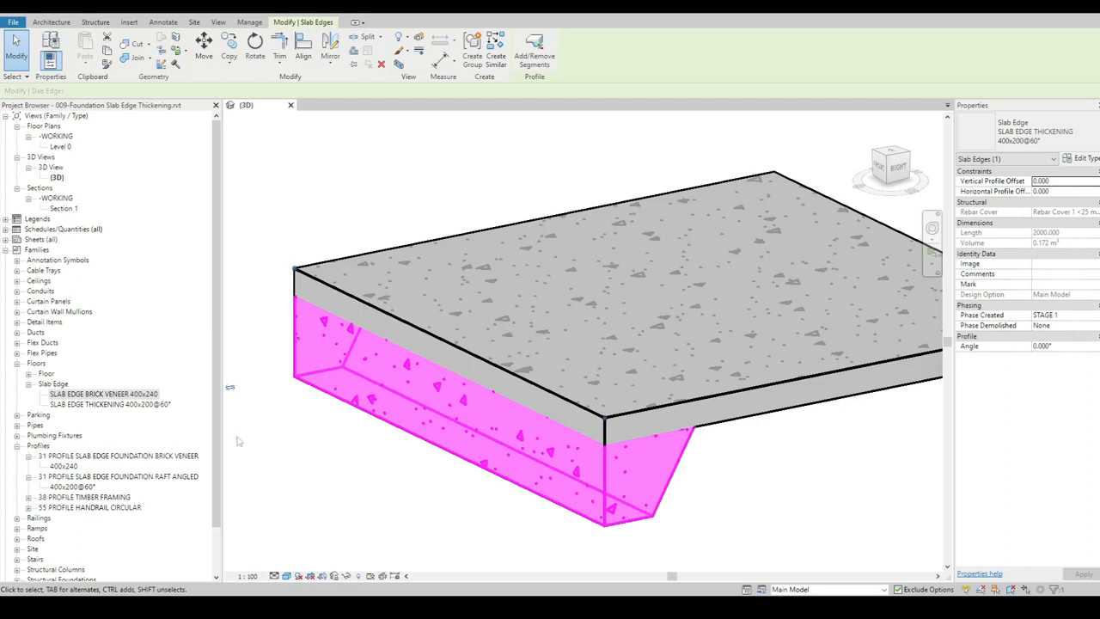
mouse_move(670, 490)
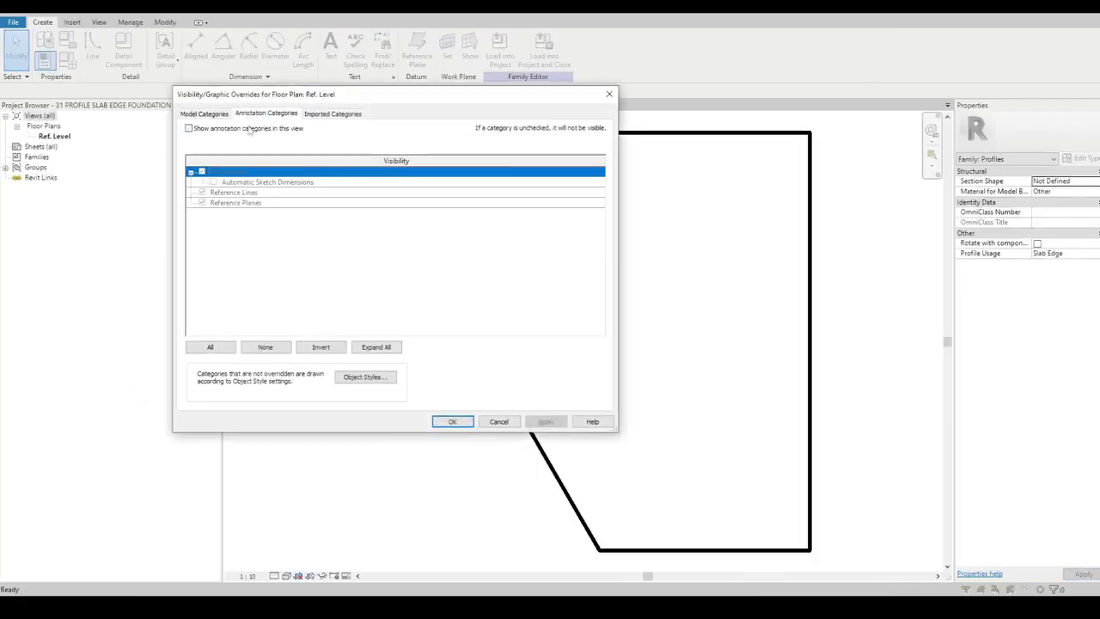
Step: Show annotation categories so the profile's 200 wide by 400 deep dimensions display
click(452, 421)
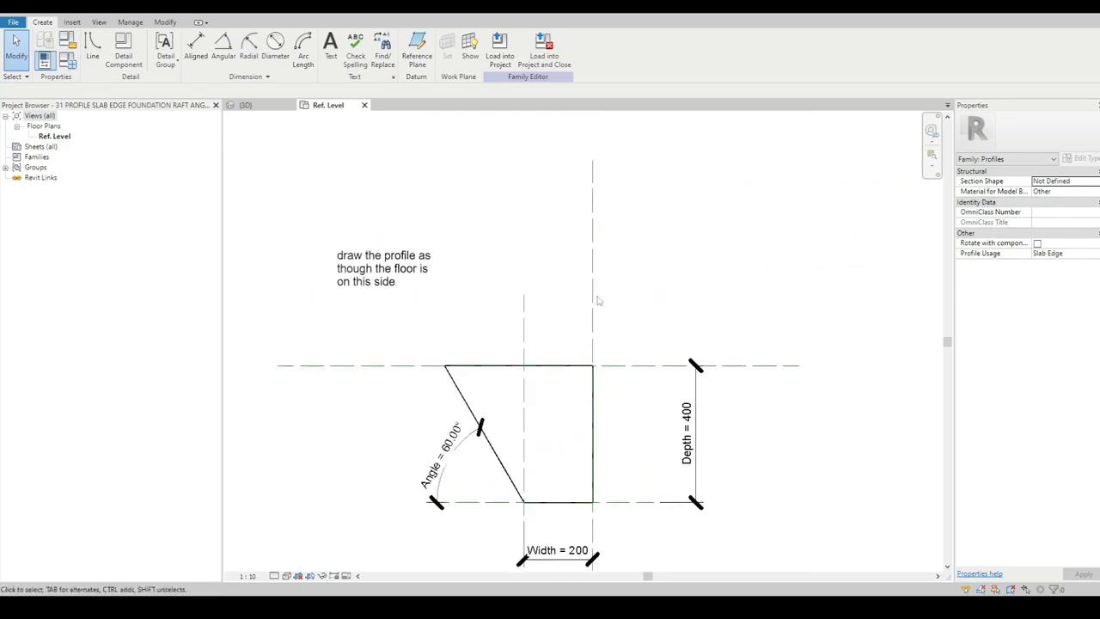
click(515, 367)
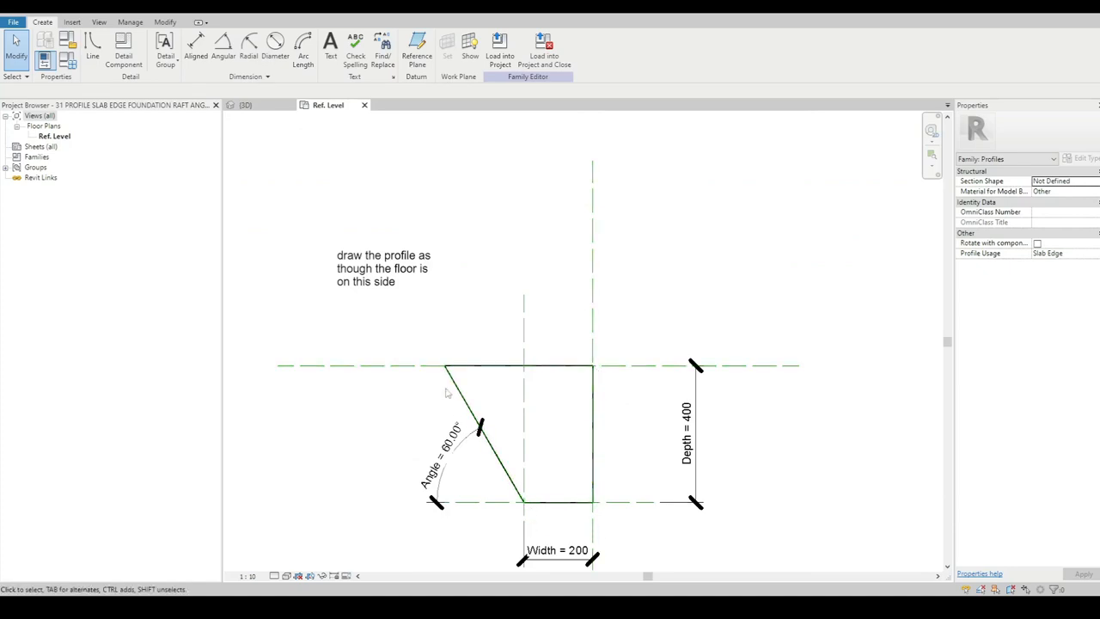
Step: Close the angled raft profile family, discarding changes
click(364, 104)
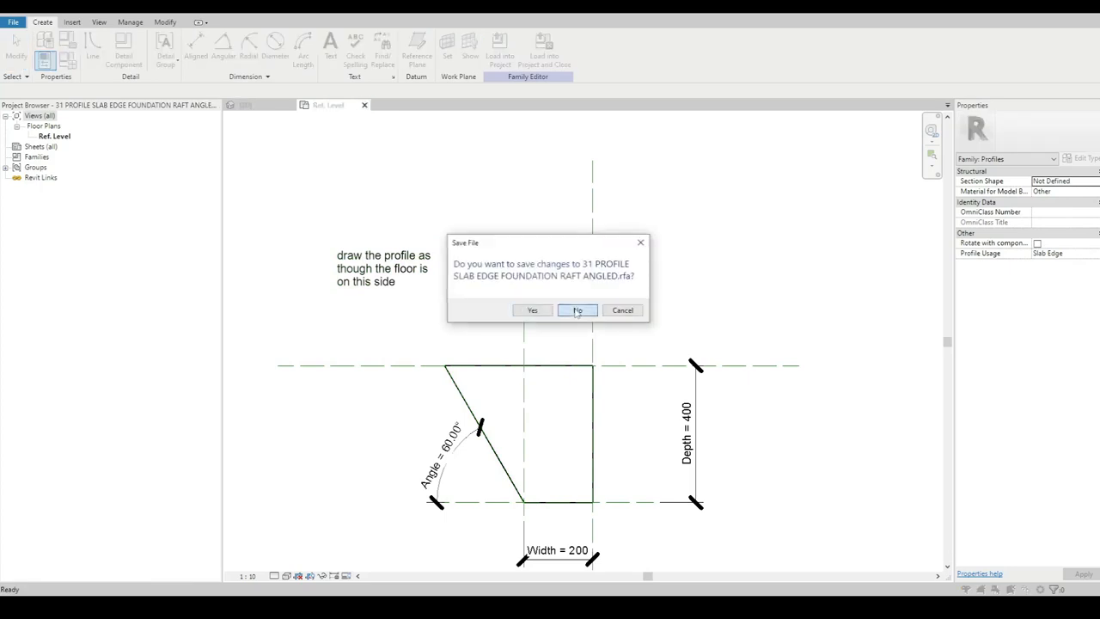
click(578, 310)
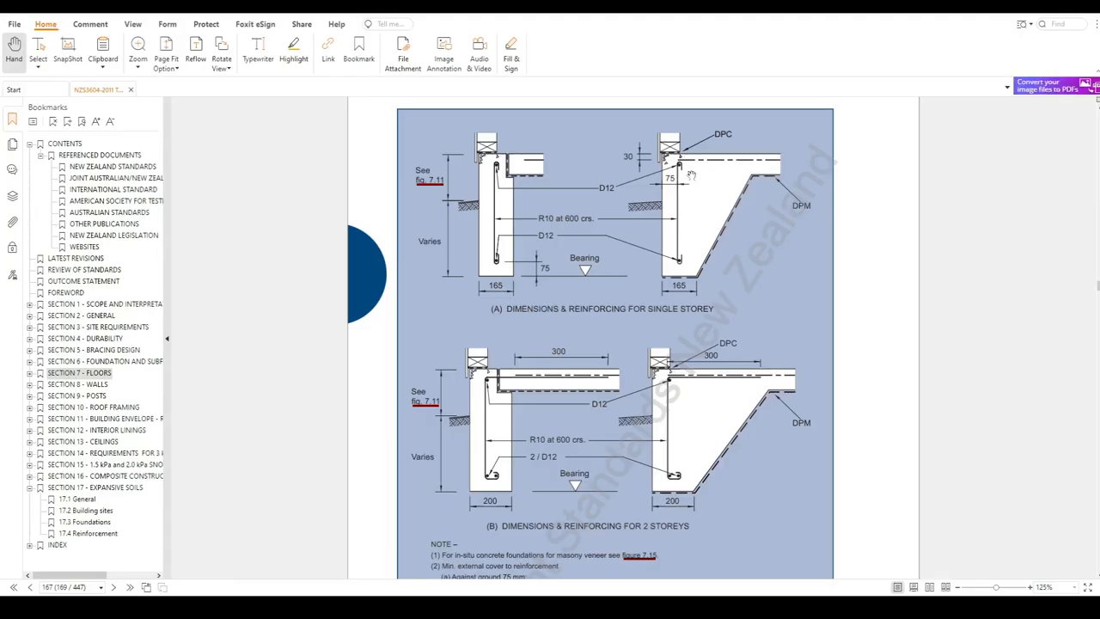
mouse_move(694, 431)
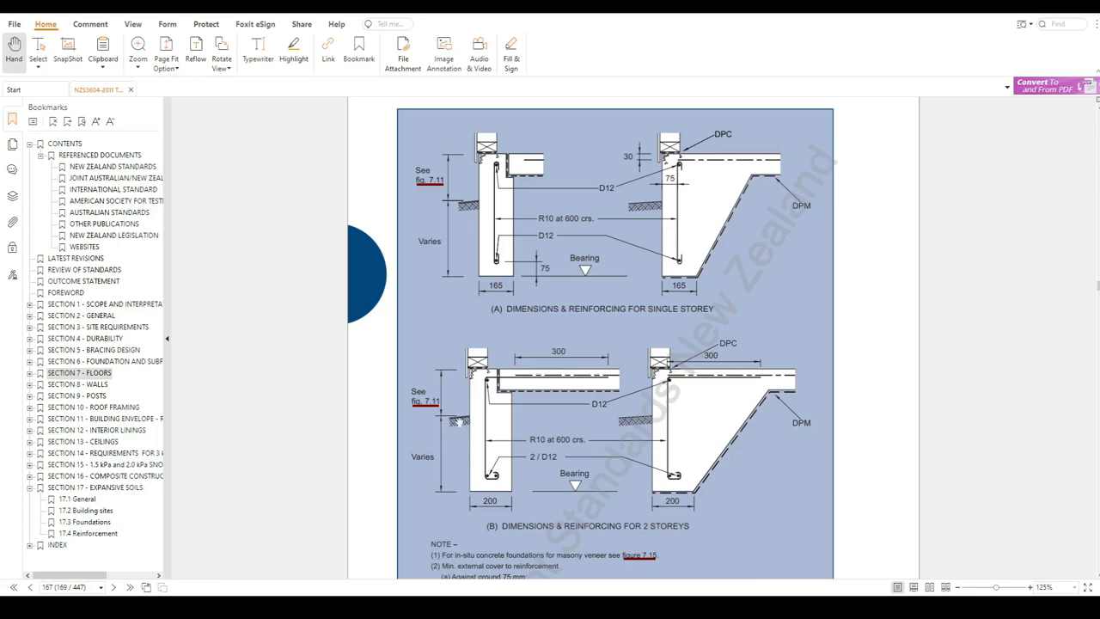
Step: Scroll Section 7 to the masonry veneer in-situ foundation edge details, Figure 7.15
scroll(down, 3)
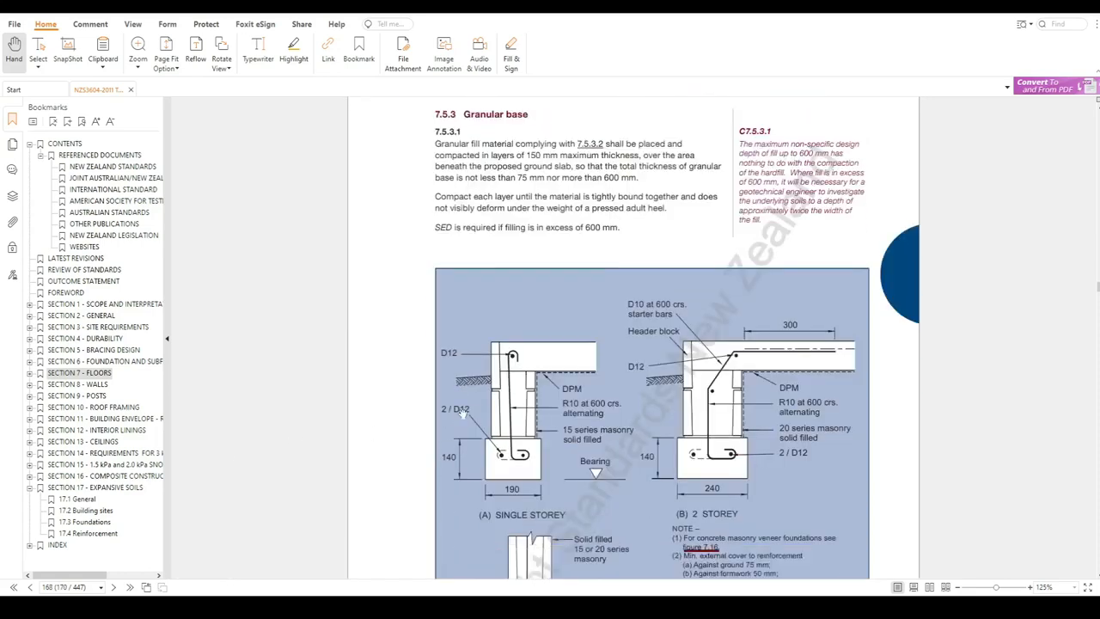
scroll(down, 3)
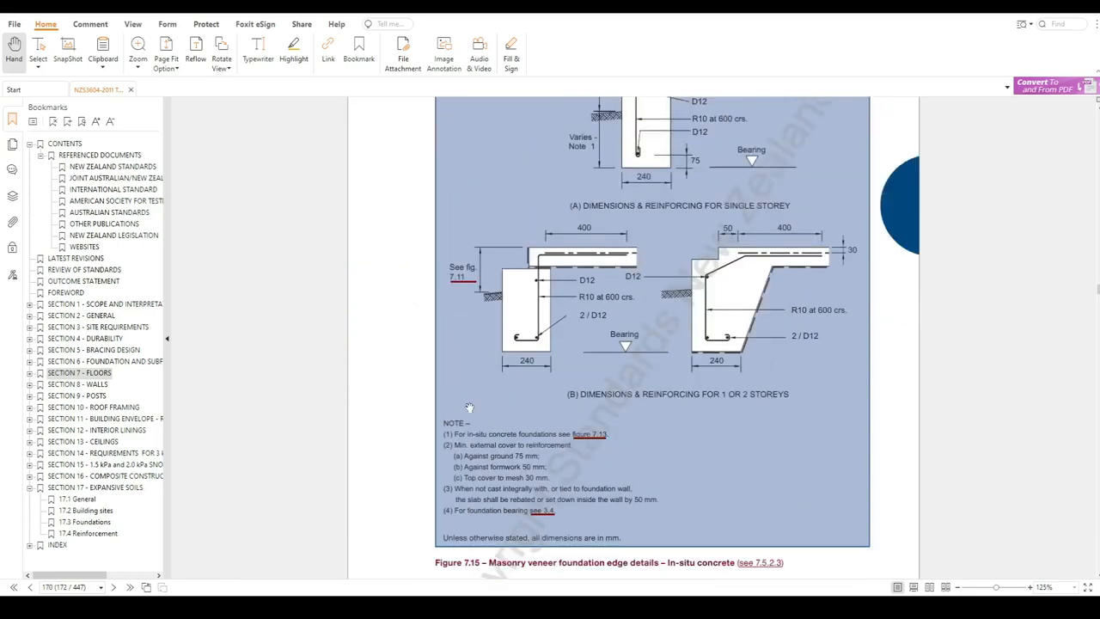
scroll(up, 3)
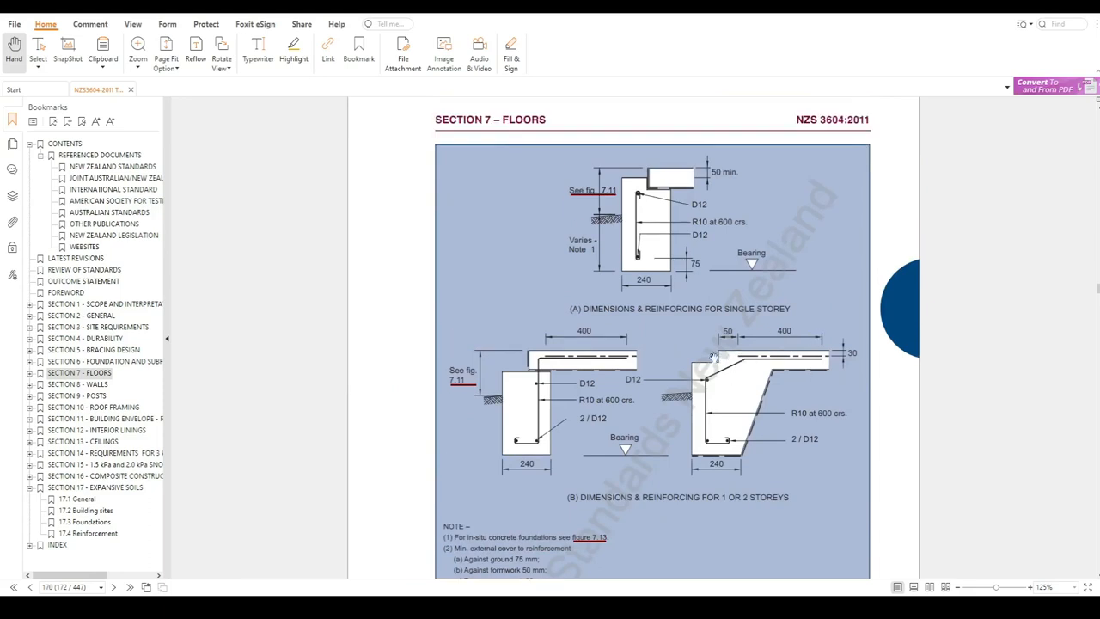
mouse_move(736, 443)
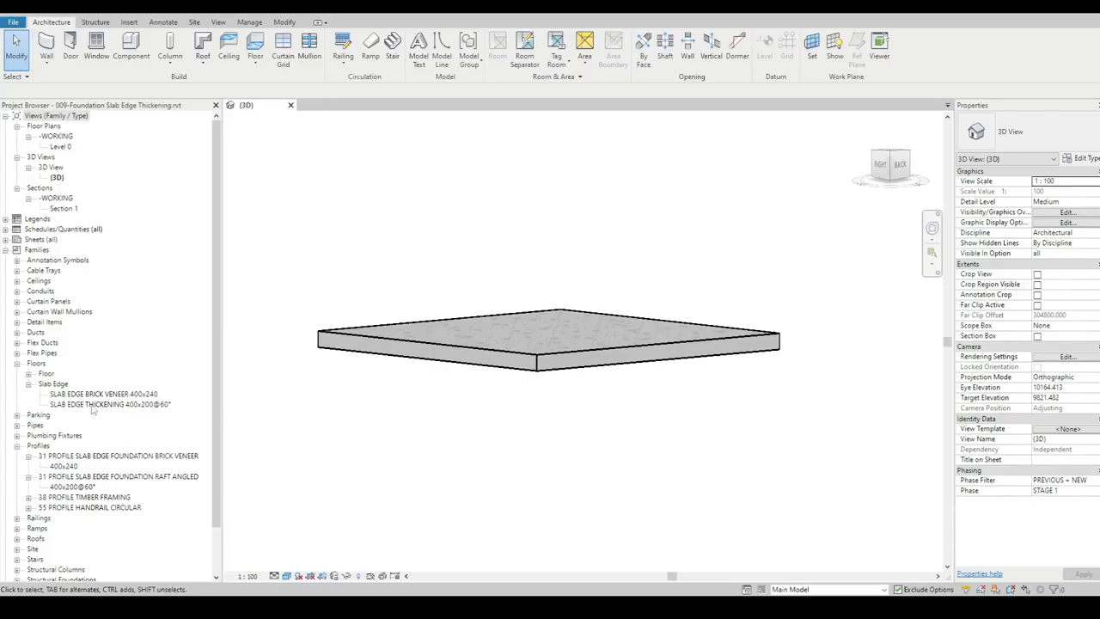
Step: Open the 31 PROFILE SLAB EDGE FOUNDATION BRICK VENEER family from the Project Browser for editing
double_click(103, 394)
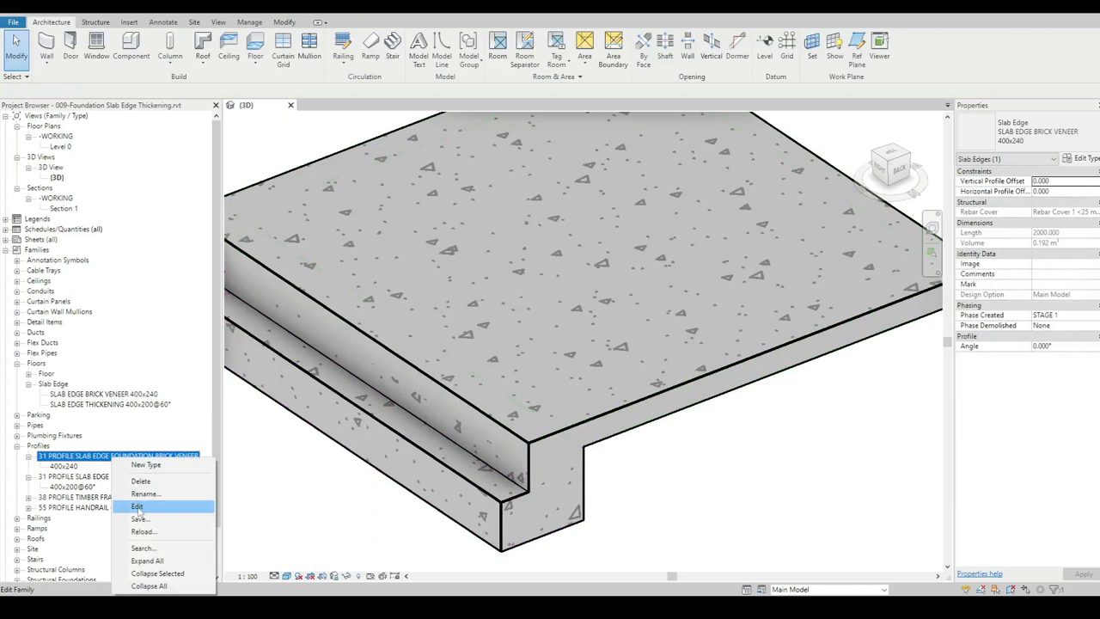
click(137, 506)
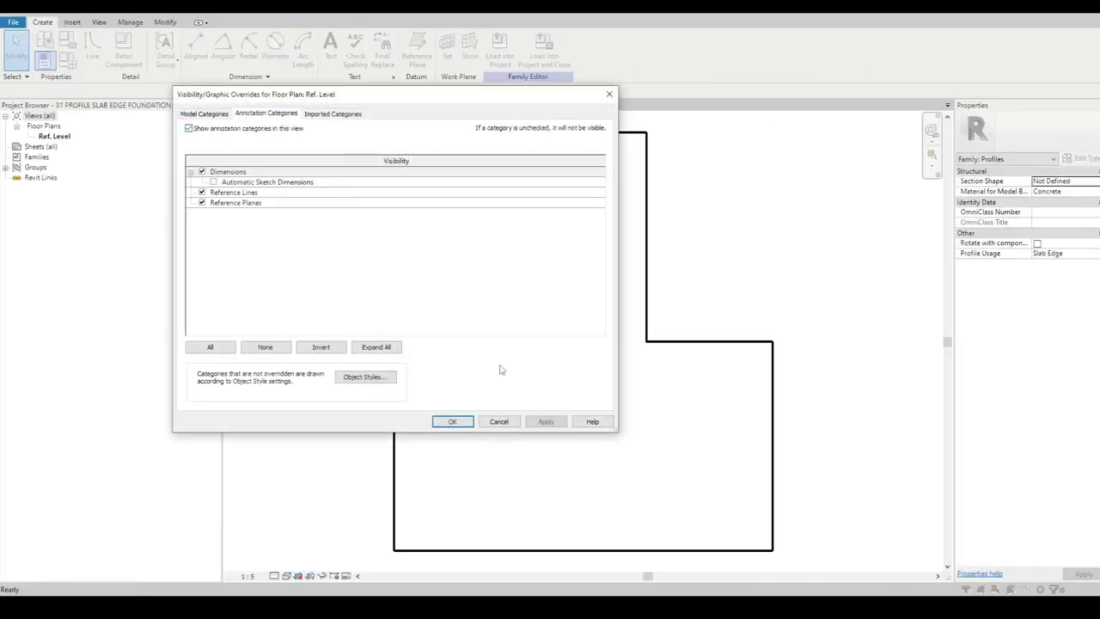
Step: Enable Dimensions, Reference Lines and Reference Planes to reveal 120 extension, 200 setdown, 400 footing
click(452, 421)
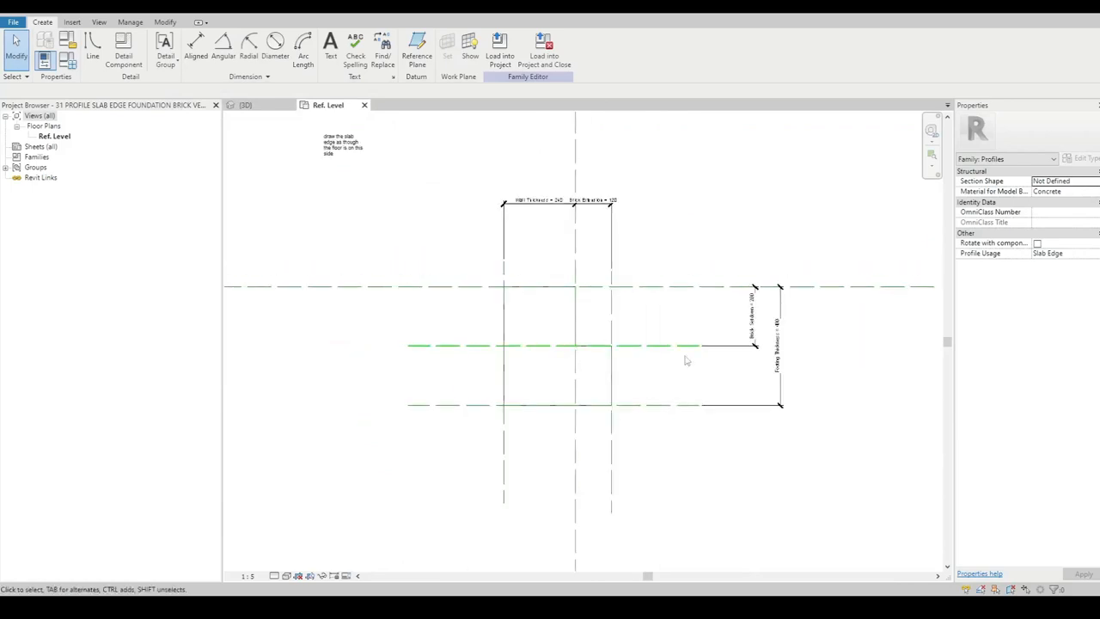
click(247, 576)
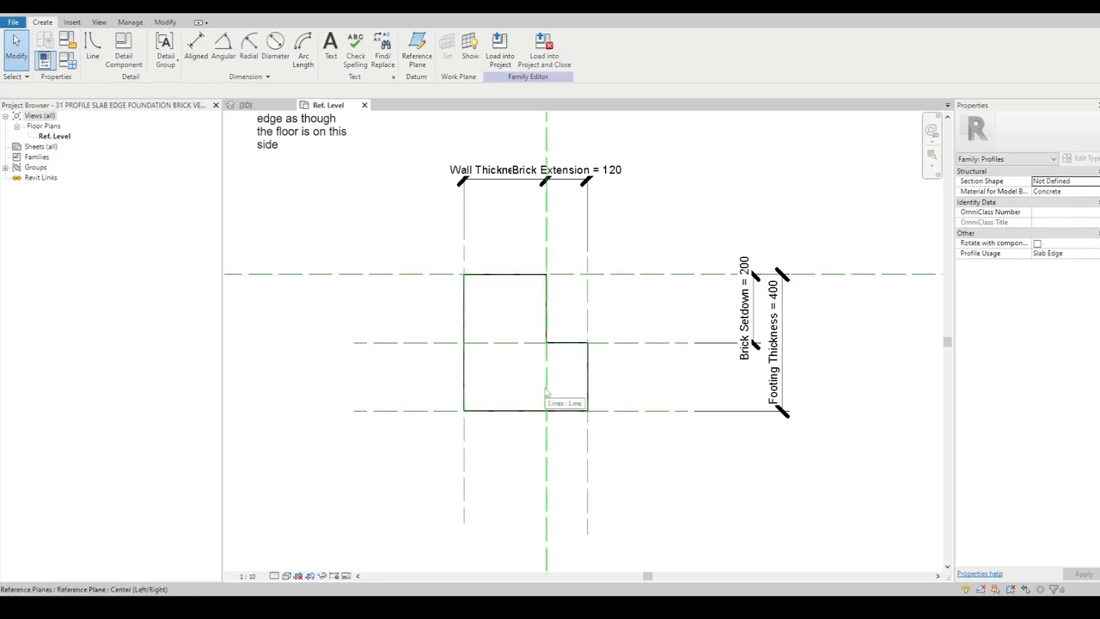
mouse_move(547, 392)
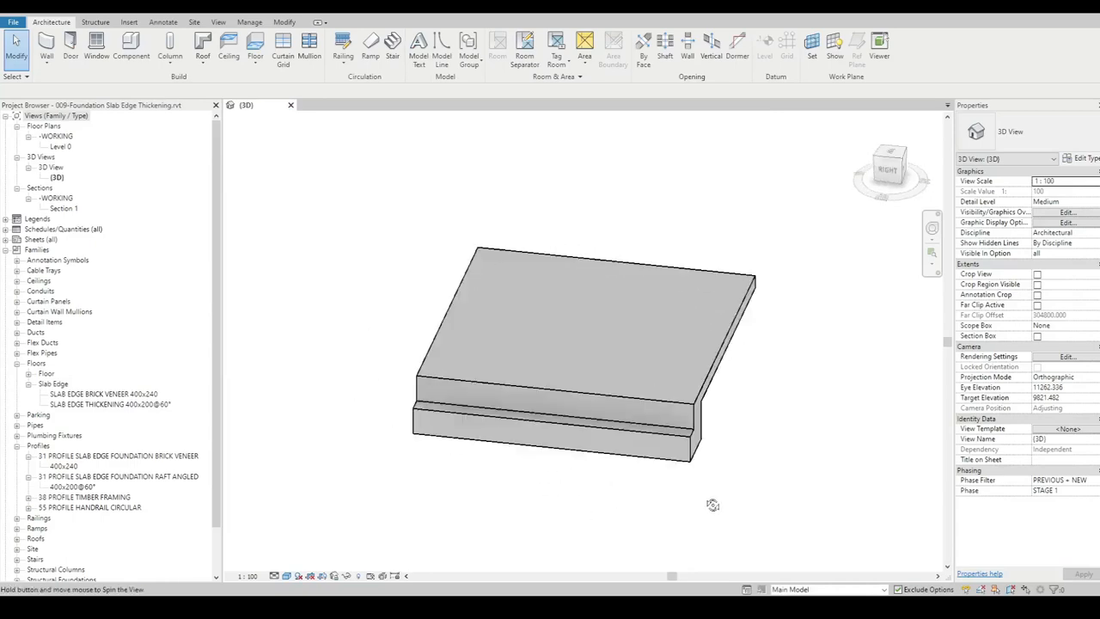
Step: Join the floor and slab edges with Join Geometry into one solid, then pick Level 0
click(678, 343)
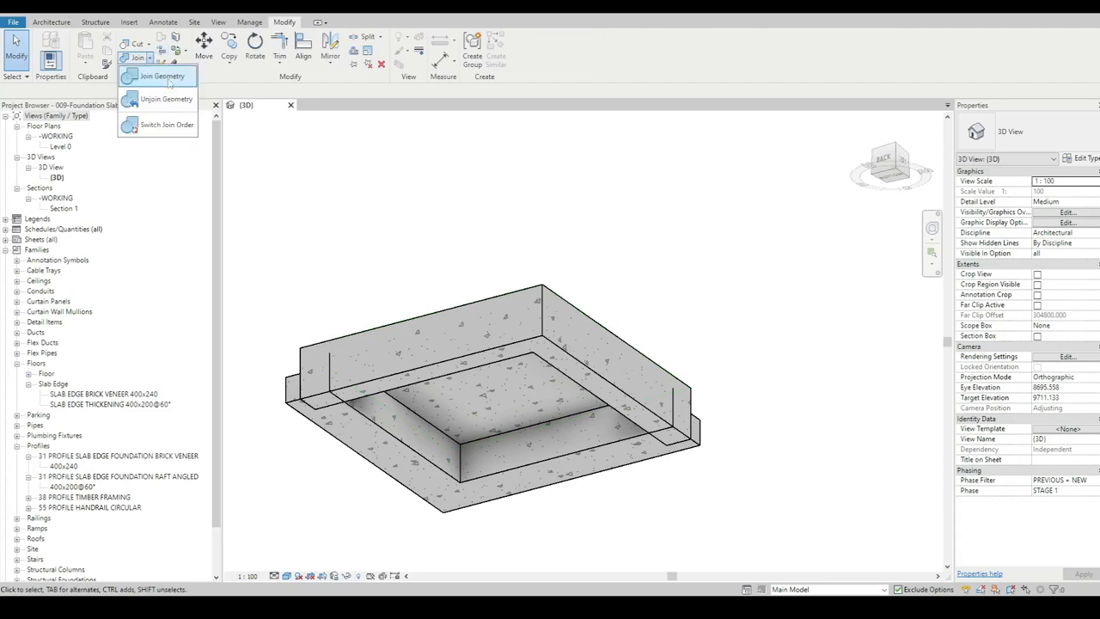
click(165, 75)
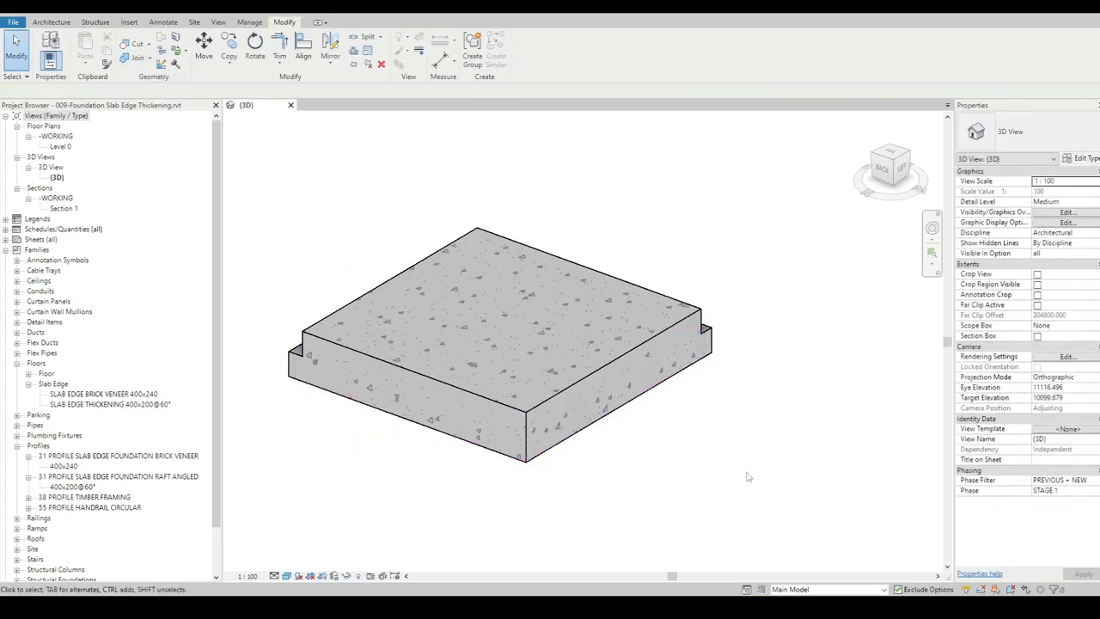
click(60, 146)
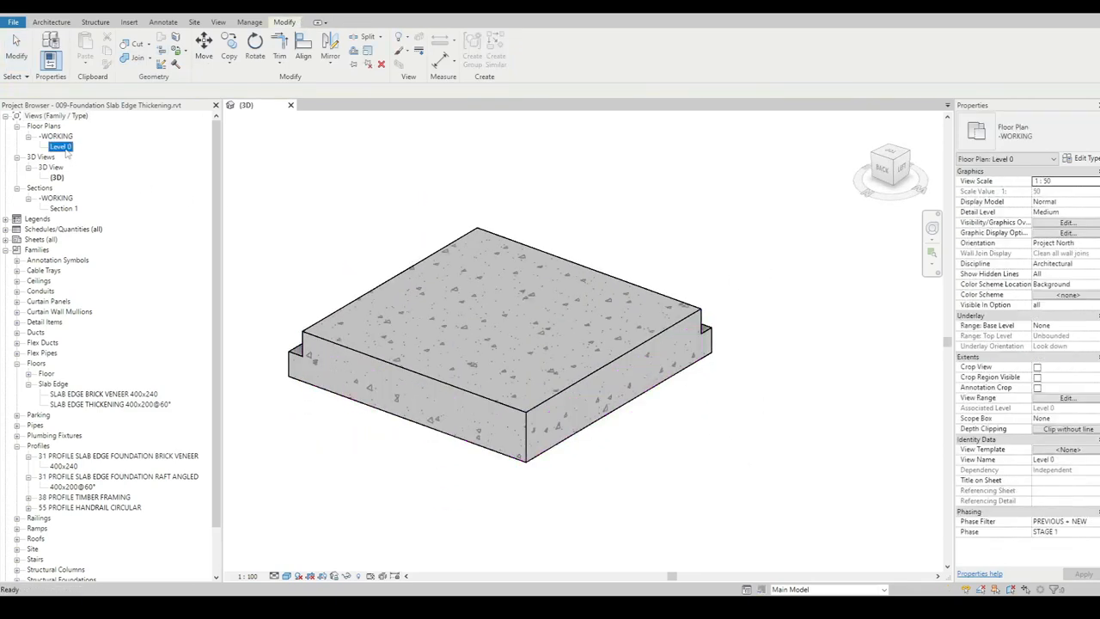
Step: Open the Level 0 plan, select and clear the concrete floor, and return to the 3D view
double_click(60, 146)
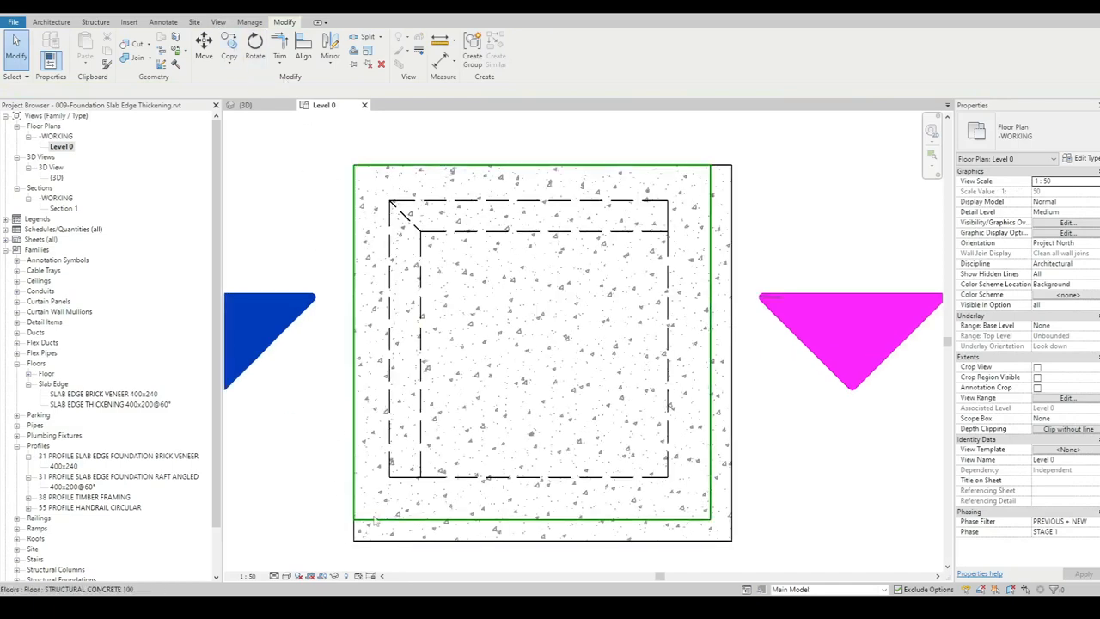
click(541, 343)
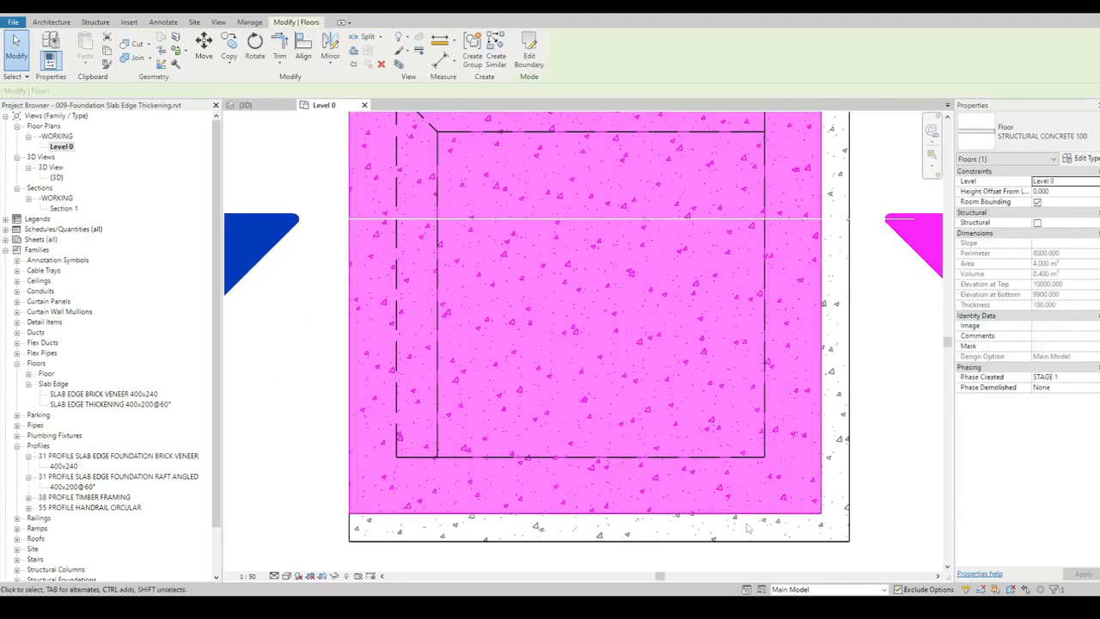
click(747, 529)
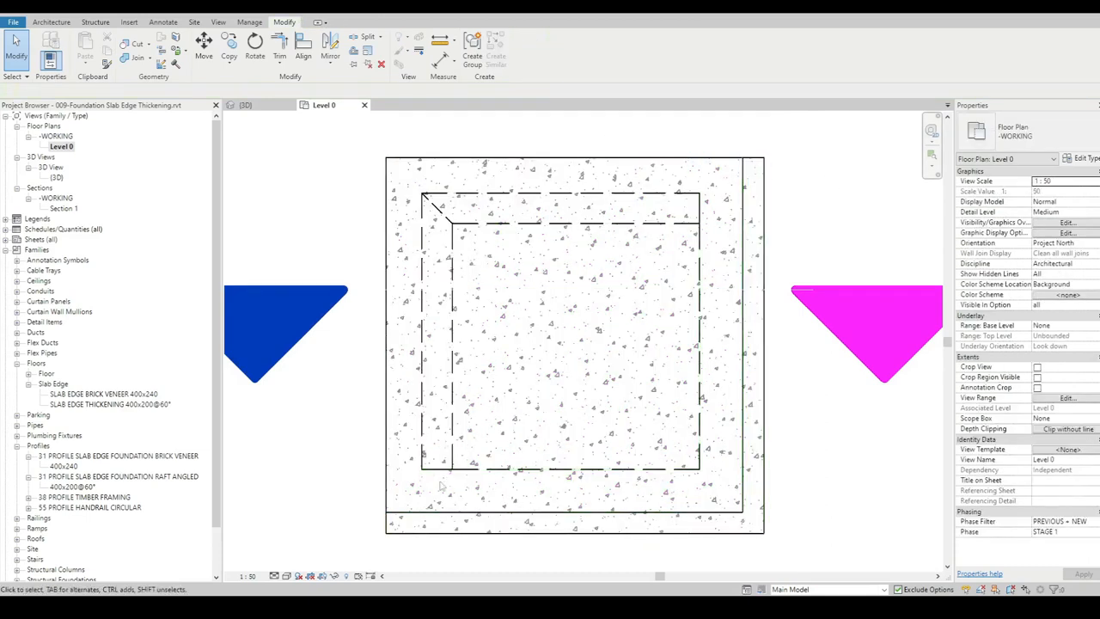
click(701, 420)
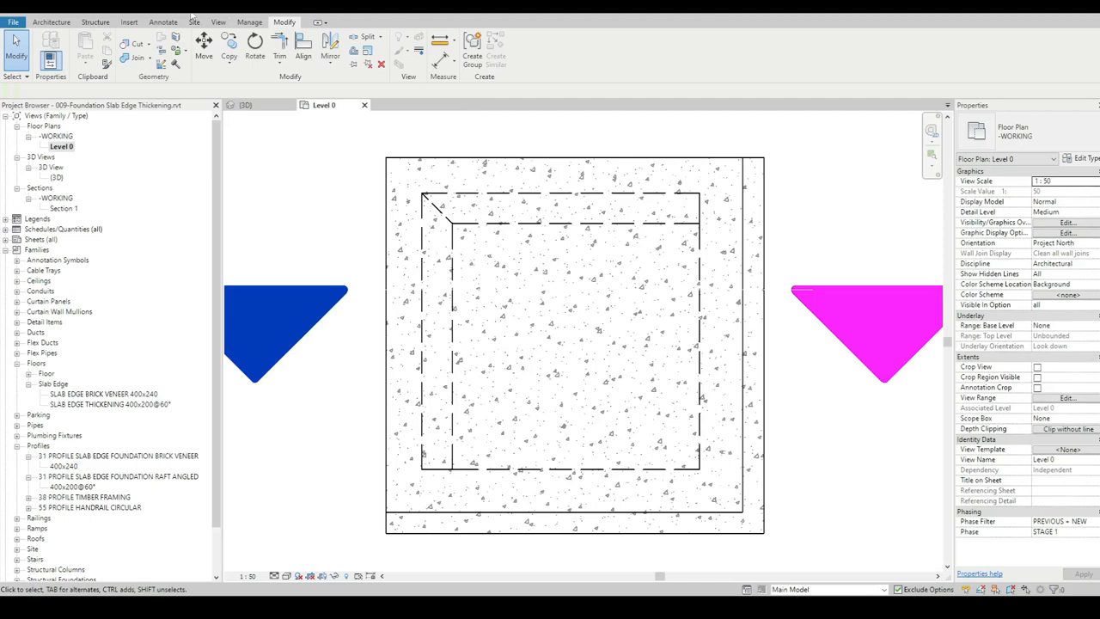
click(246, 104)
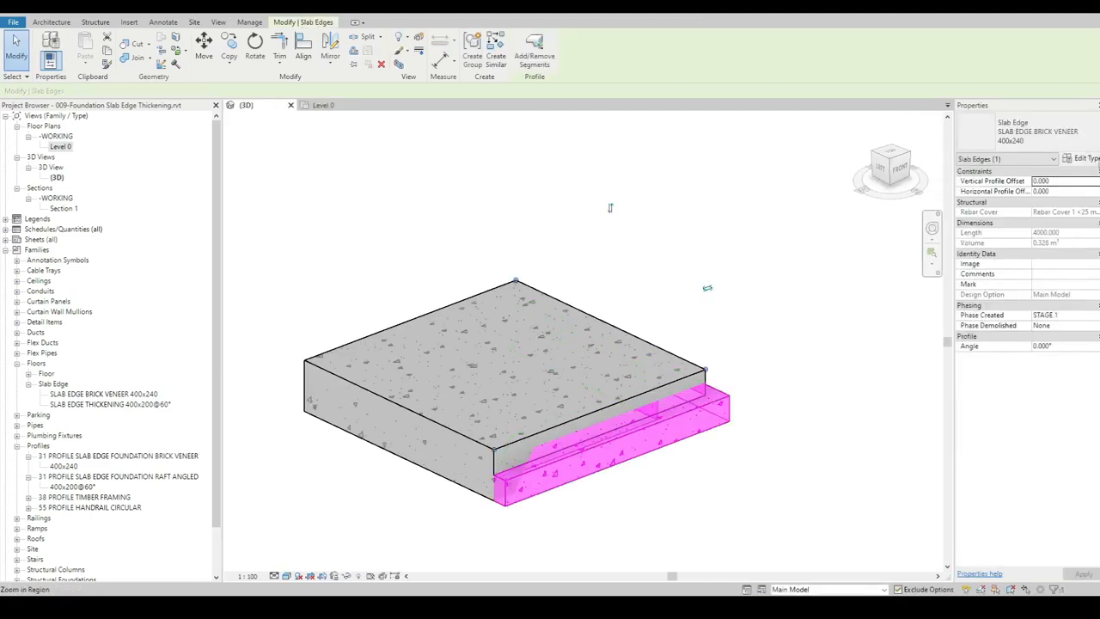
click(1086, 158)
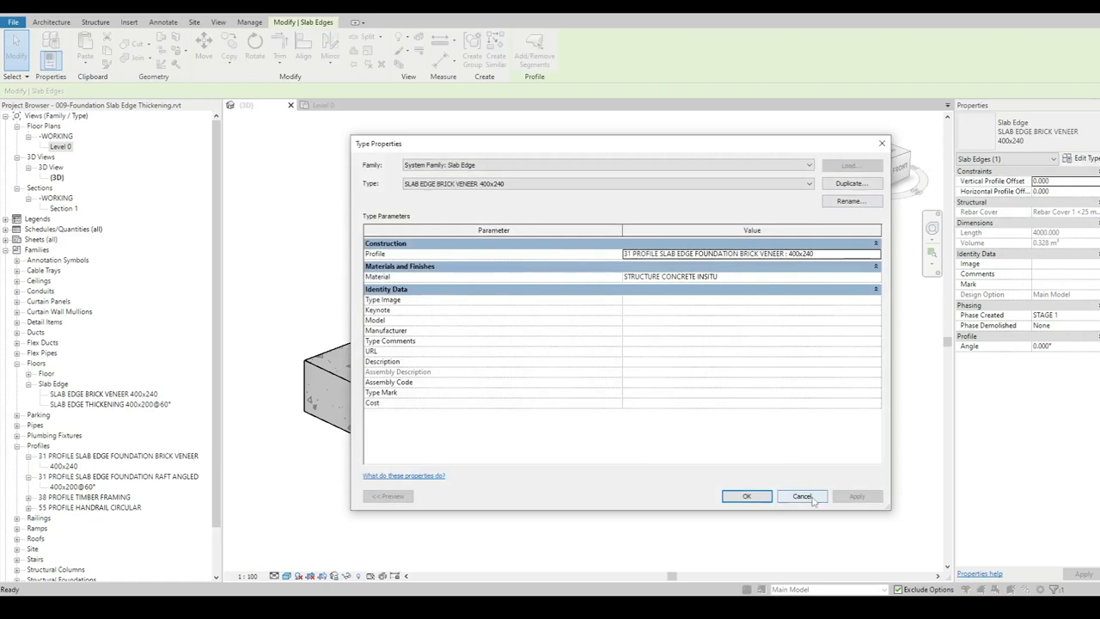
click(801, 494)
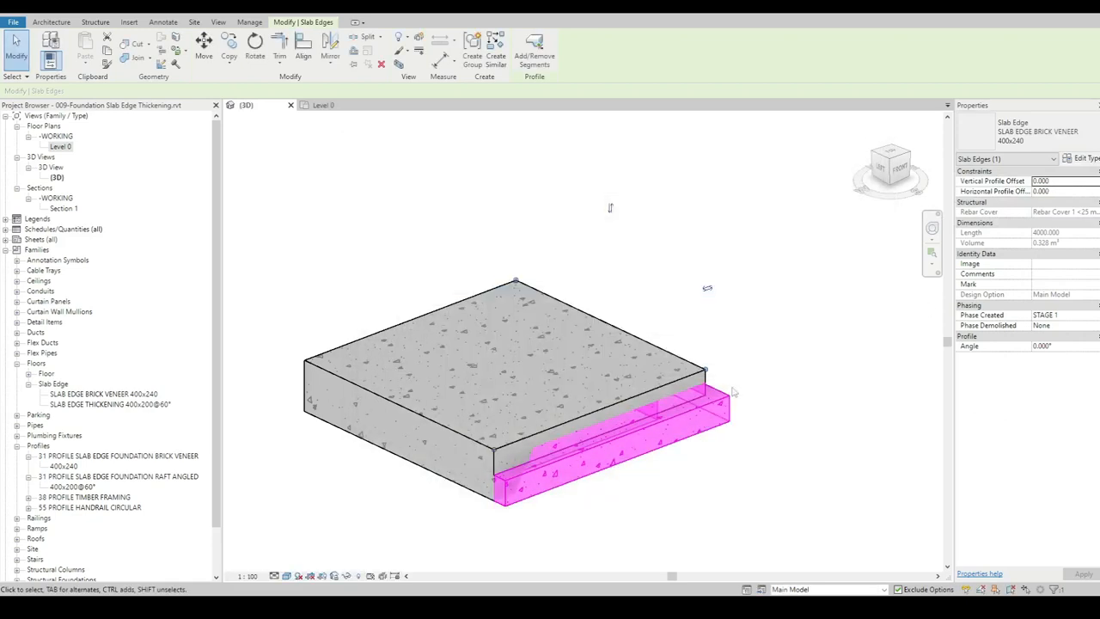